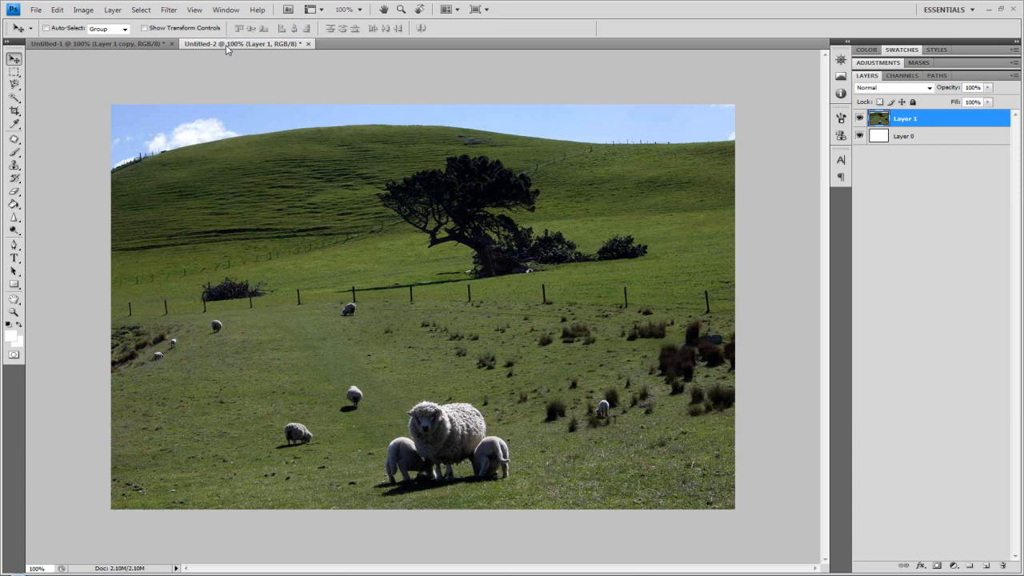
mouse_move(384, 73)
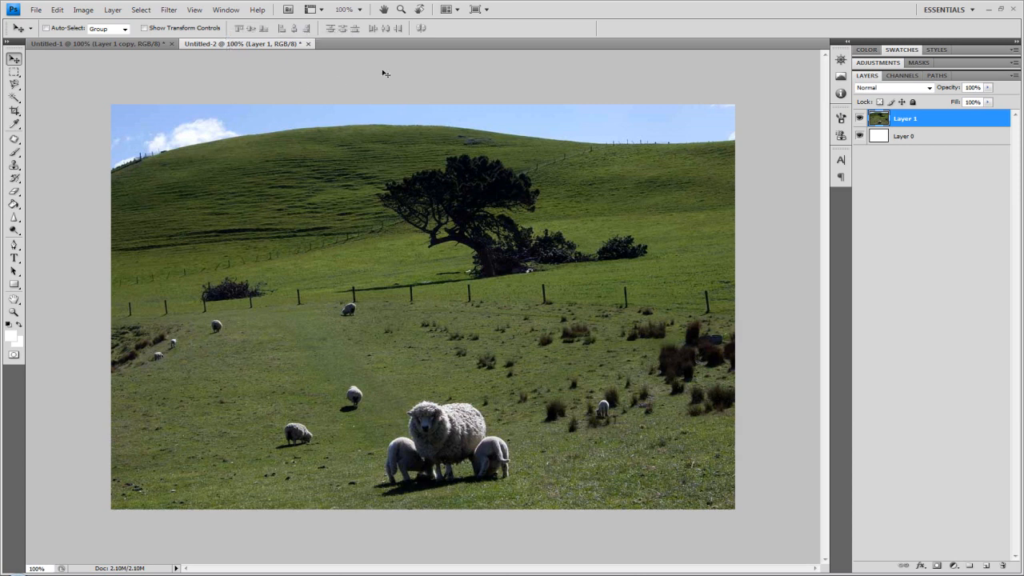
mouse_move(556, 135)
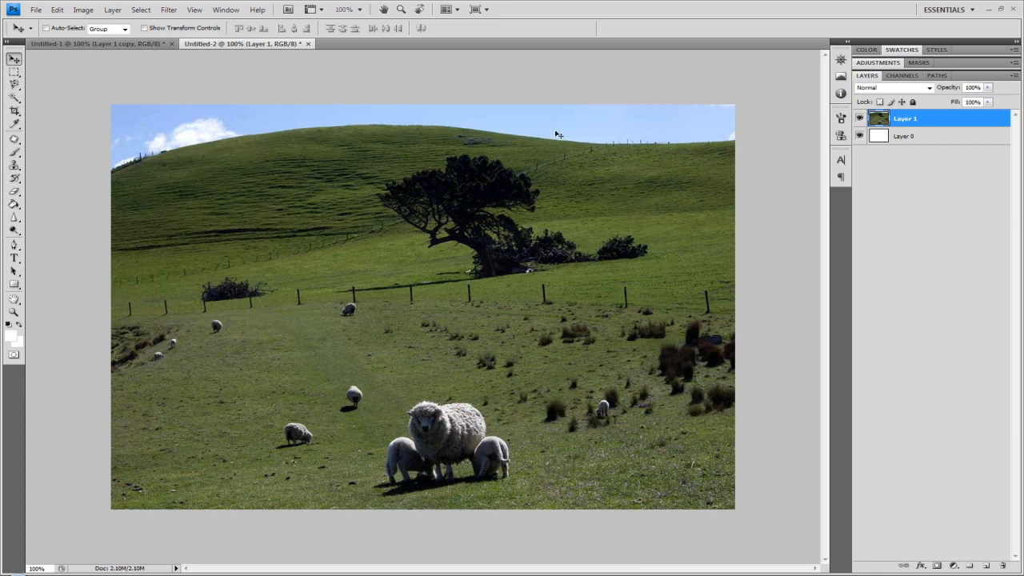
mouse_move(13, 227)
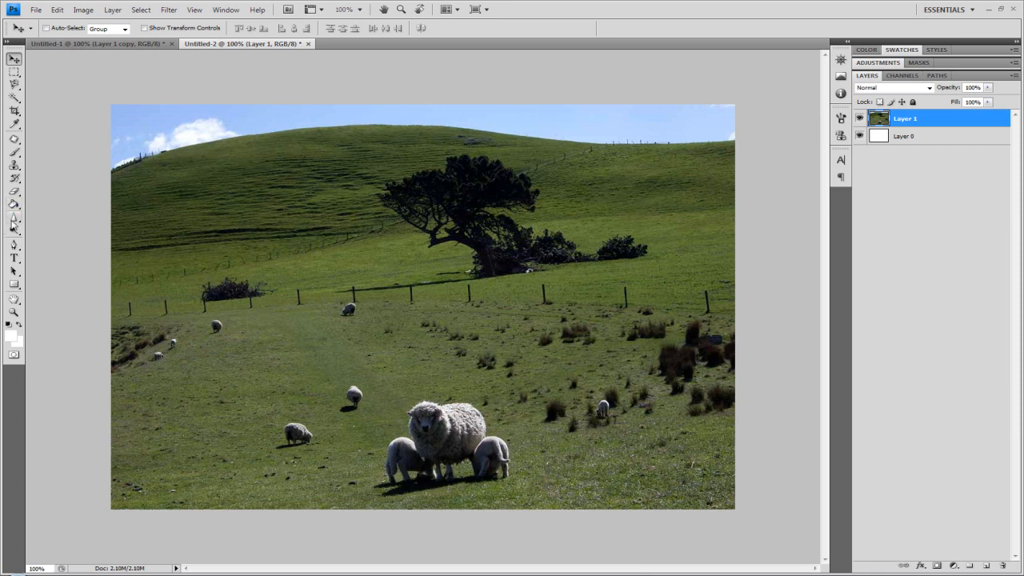
- Choose the Rectangular Marquee tool from the Tools panel
click(13, 72)
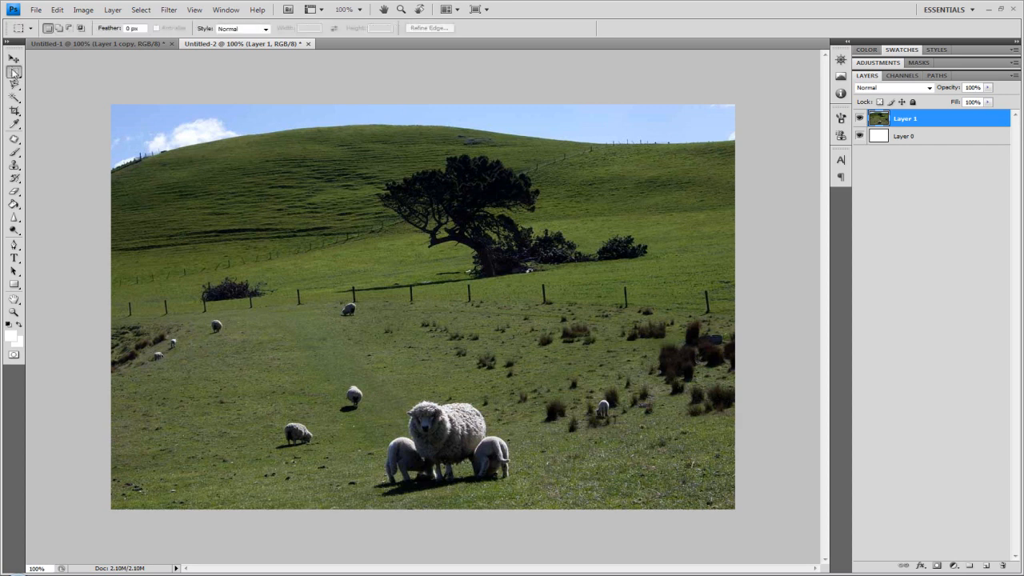
click(14, 57)
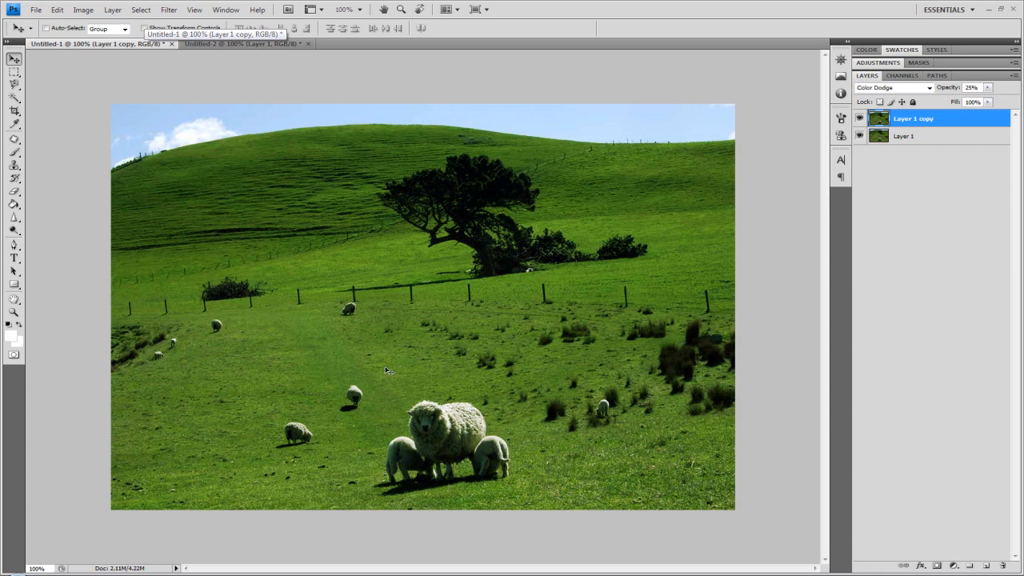
mouse_move(377, 356)
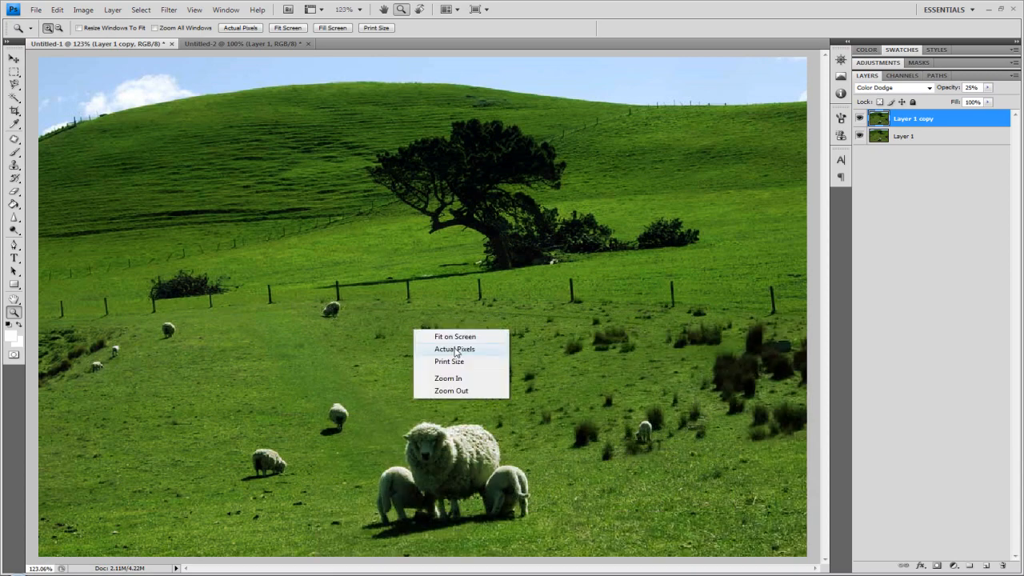
click(455, 349)
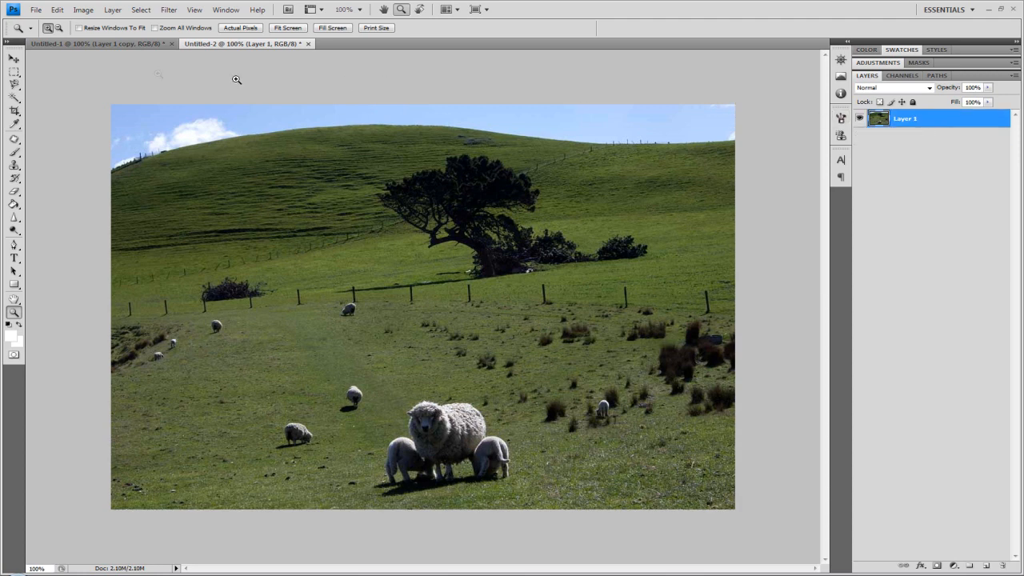
- Switch back to the Move tool and start the Image > Adjustments > Curves command
click(13, 57)
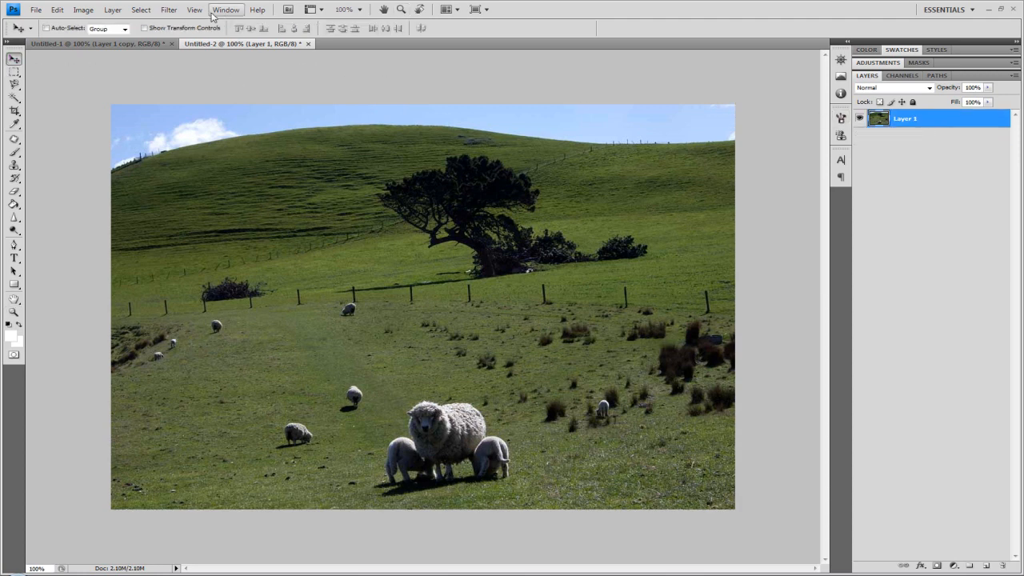
click(83, 9)
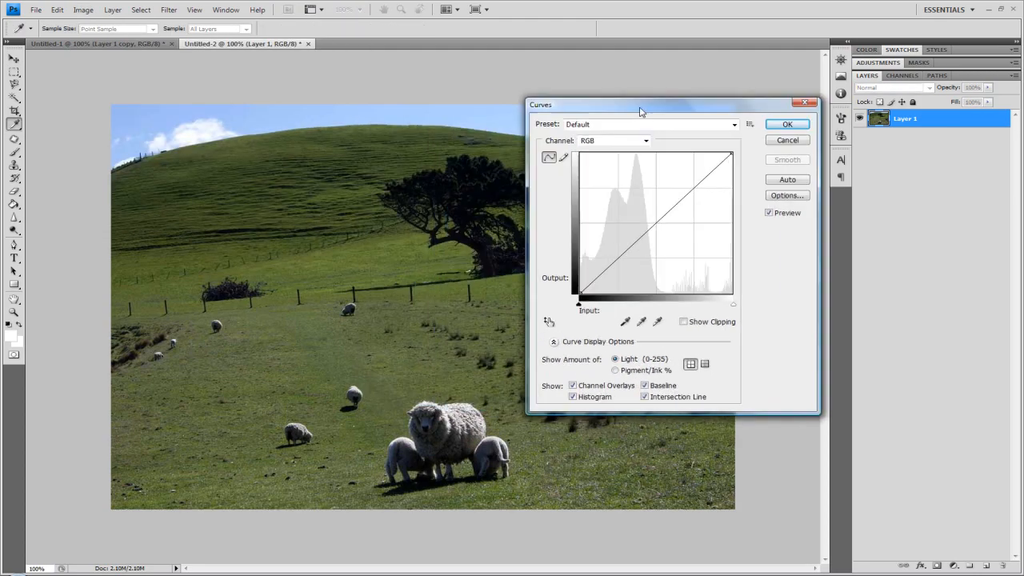
- Shape an S-curve on the RGB channel, lifting highlights and pulling shadows down for contrast
drag(640, 104, 687, 64)
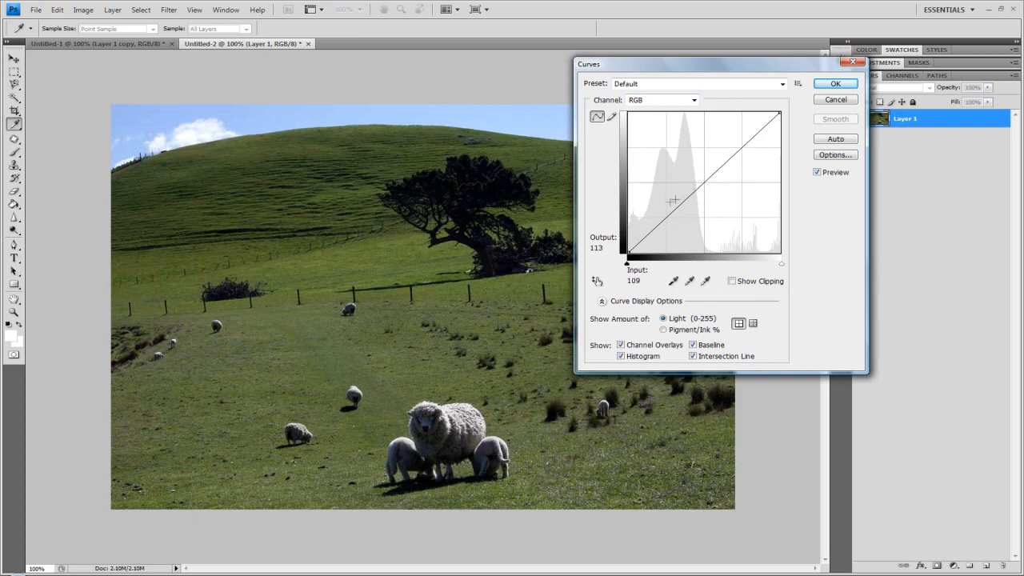
drag(673, 200, 673, 225)
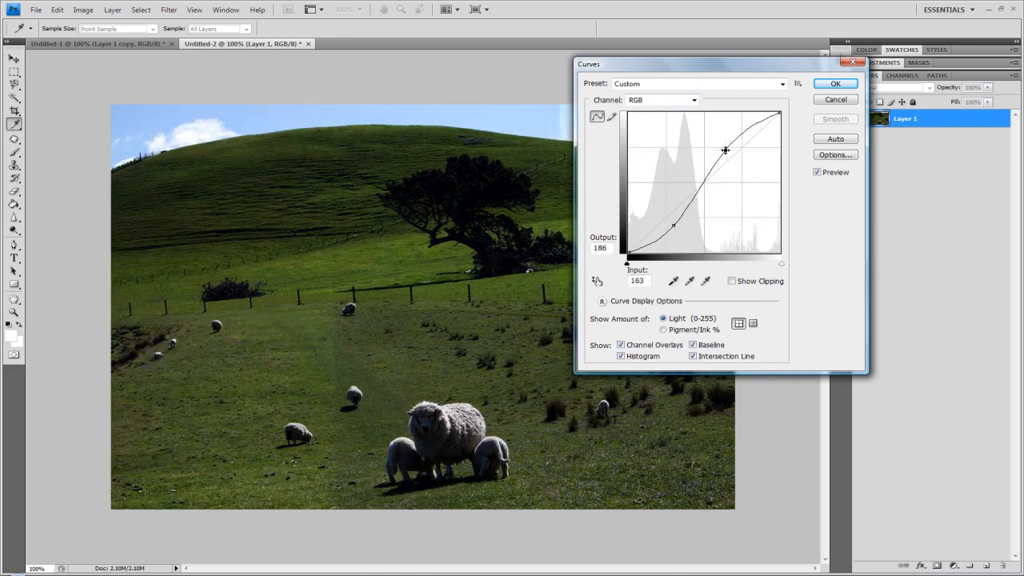
drag(723, 151, 729, 152)
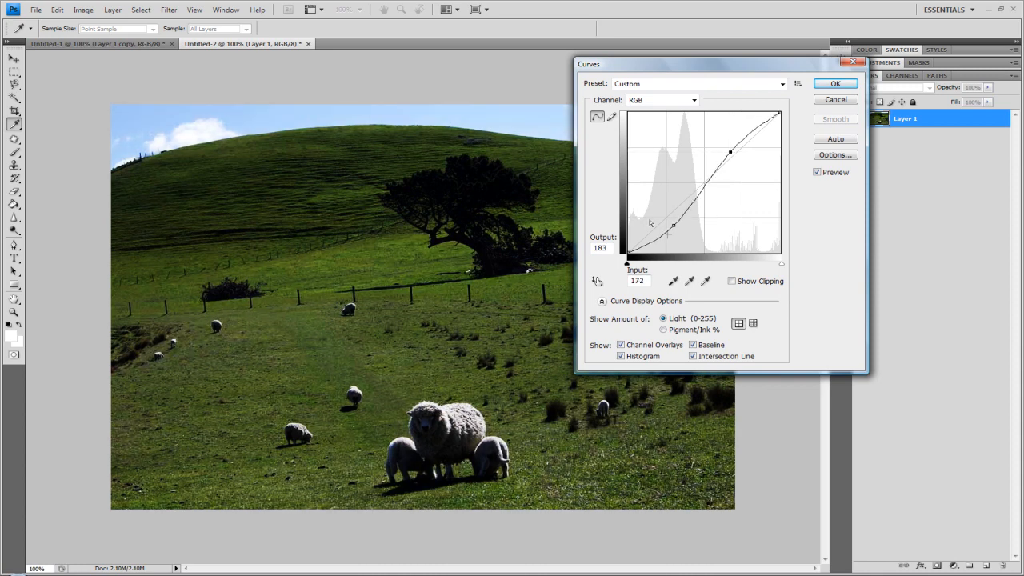
drag(671, 224, 672, 223)
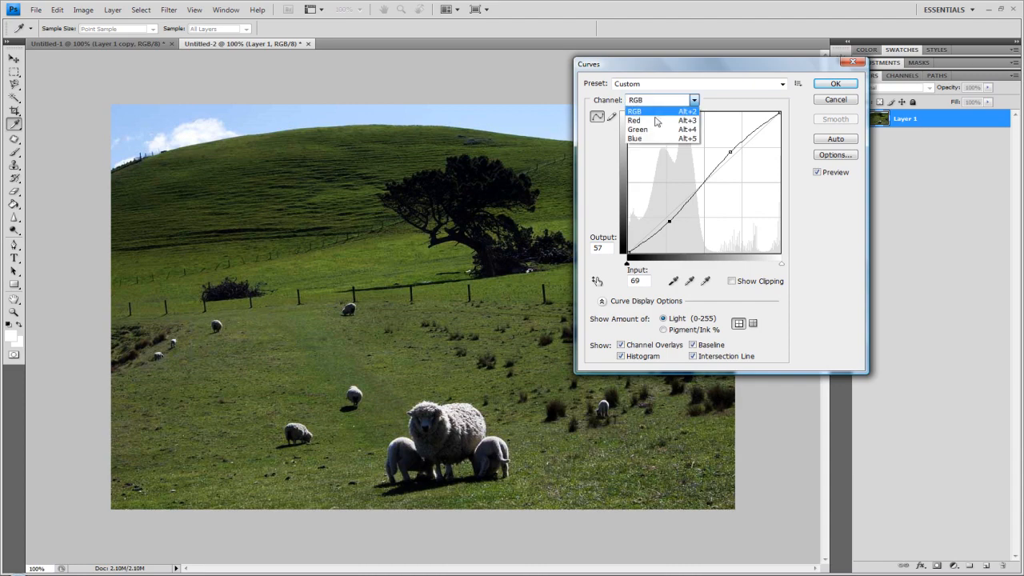
- Bow the Green channel curve upward with one midtone point until the pasture reads vivid green
click(636, 127)
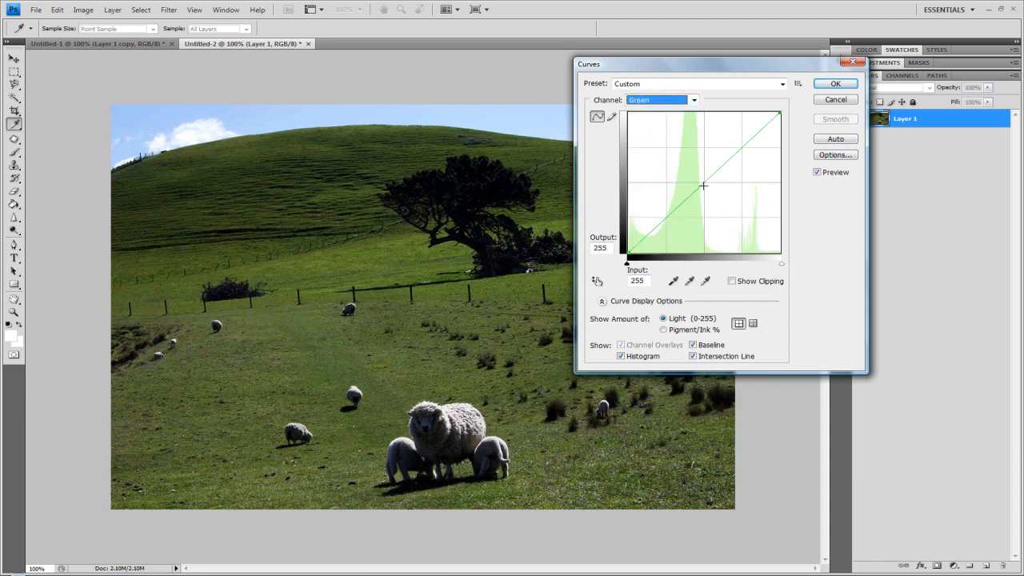
drag(703, 186, 685, 188)
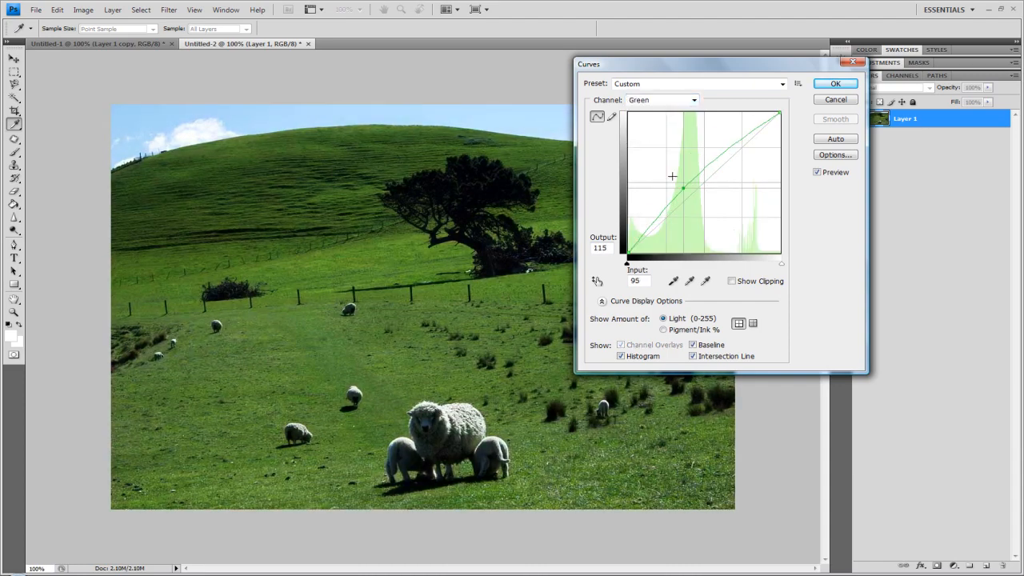
drag(685, 189, 674, 185)
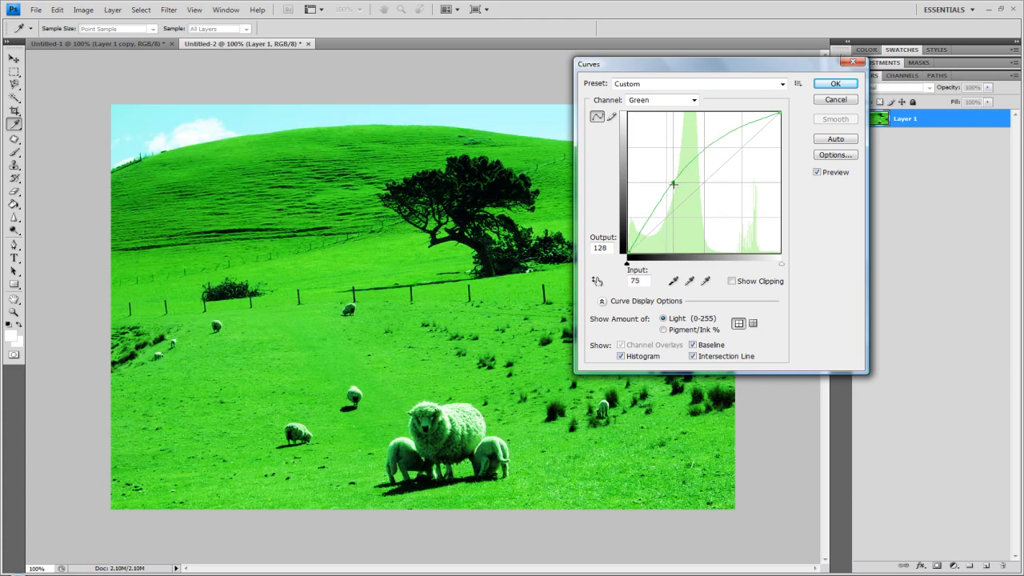
drag(675, 185, 664, 198)
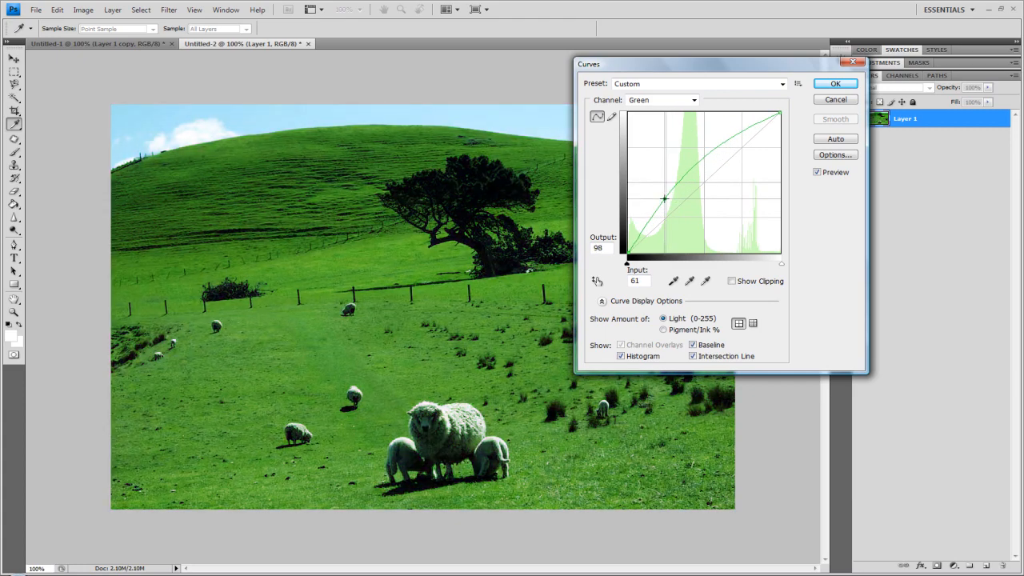
drag(663, 198, 663, 192)
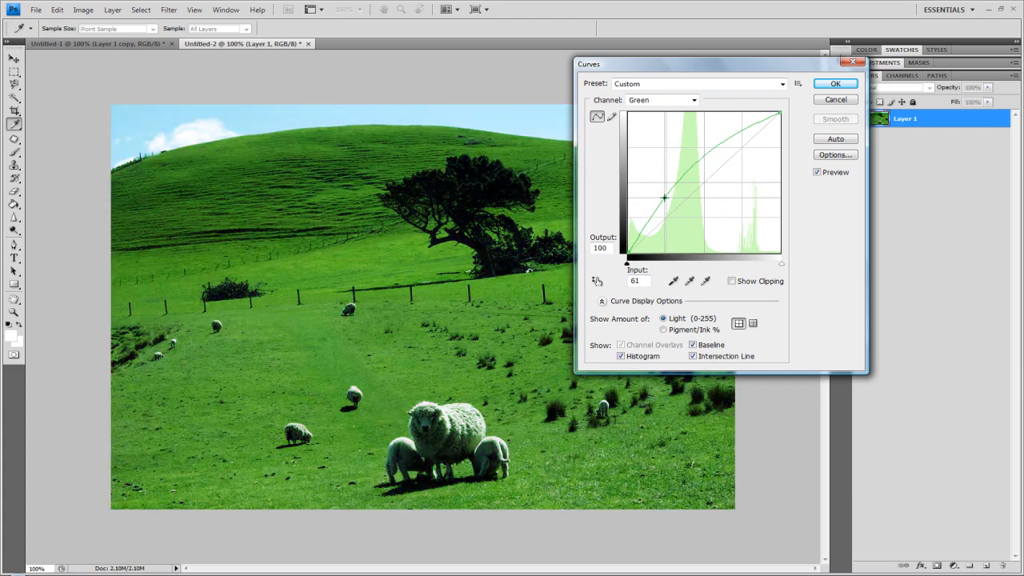
drag(663, 198, 662, 208)
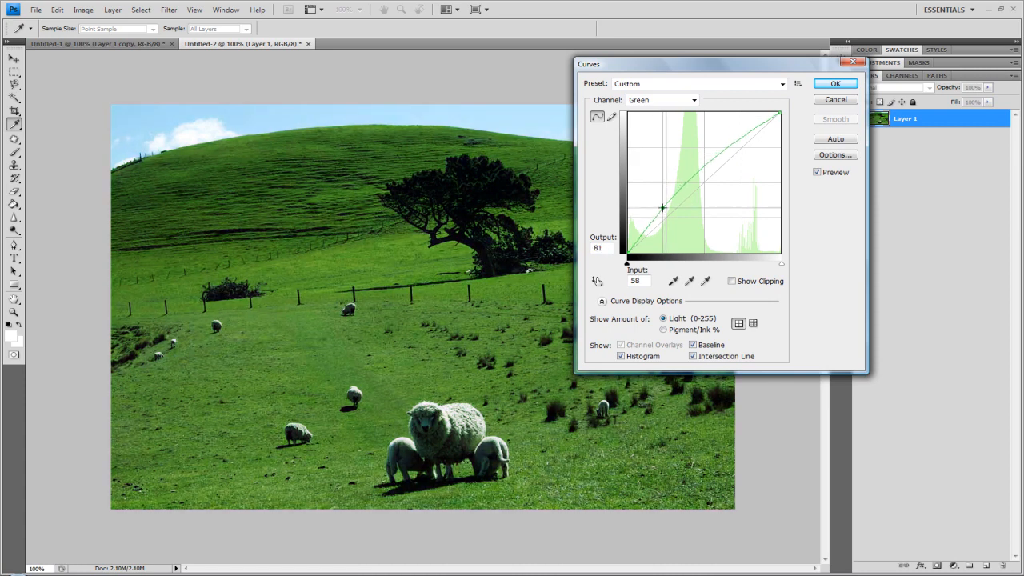
drag(664, 209, 662, 206)
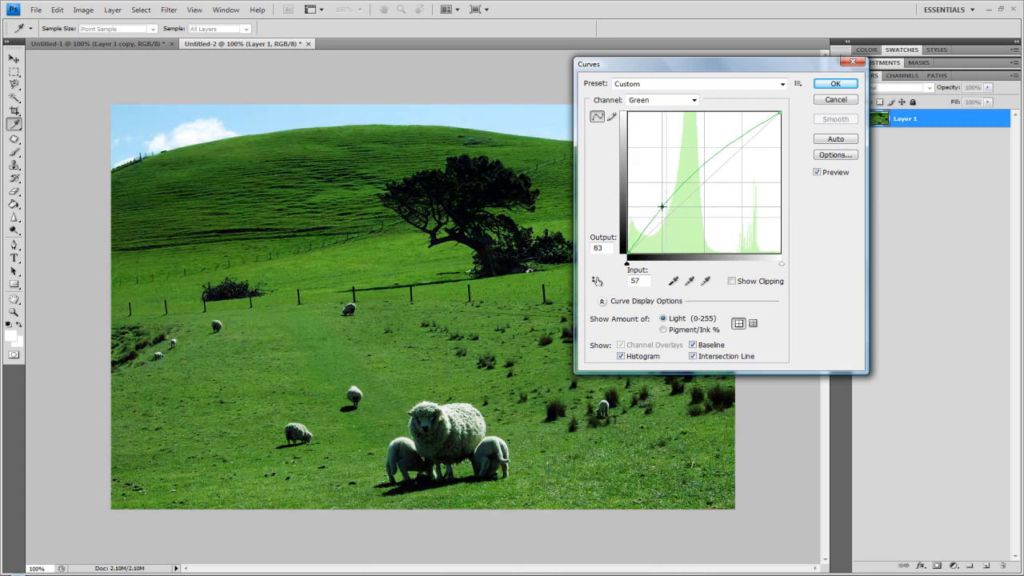
click(658, 99)
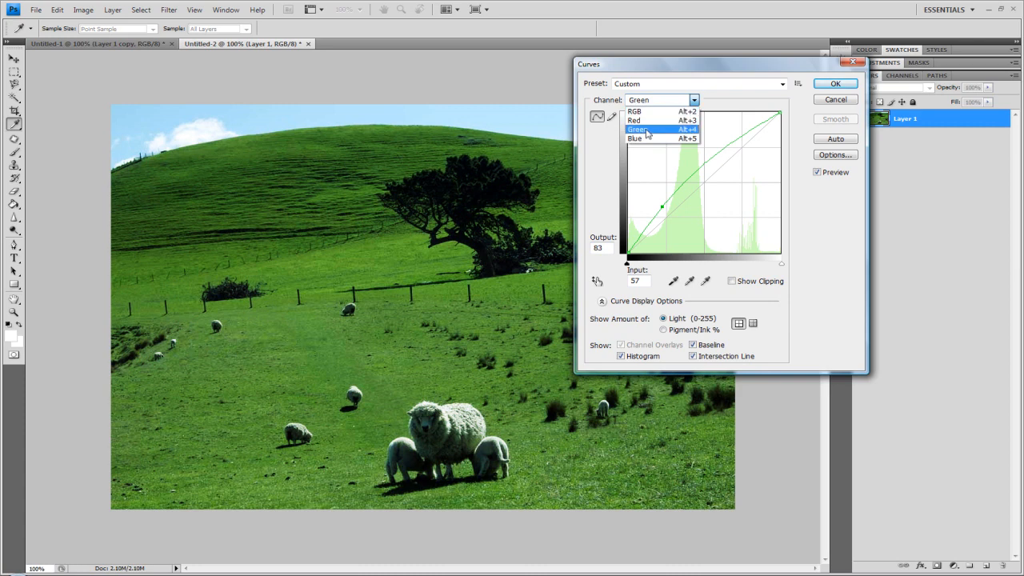
- Add a midpoint on the Blue channel curve and settle it slightly below straight
click(635, 137)
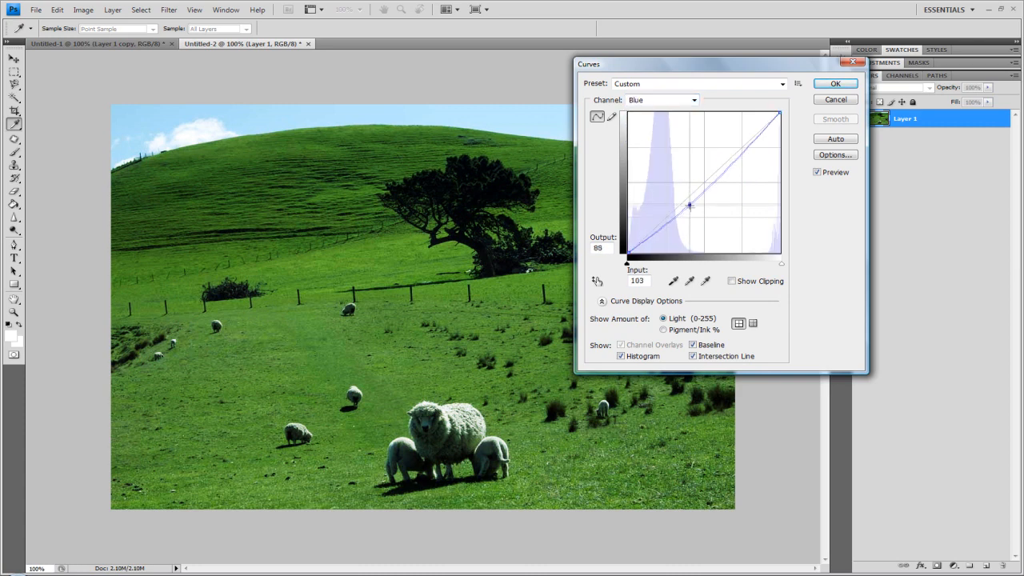
drag(691, 206, 671, 185)
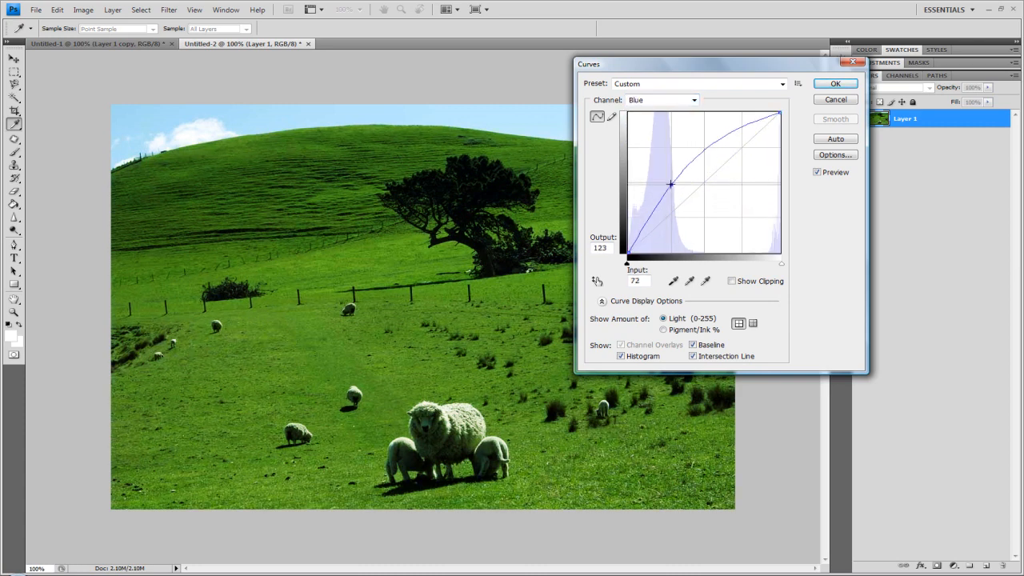
drag(670, 184, 705, 205)
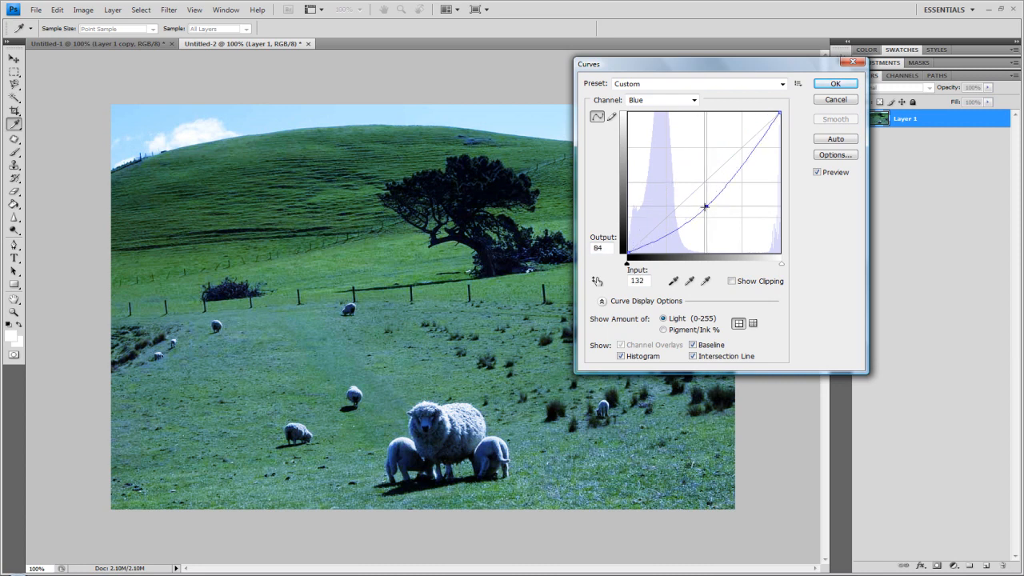
drag(705, 207, 686, 202)
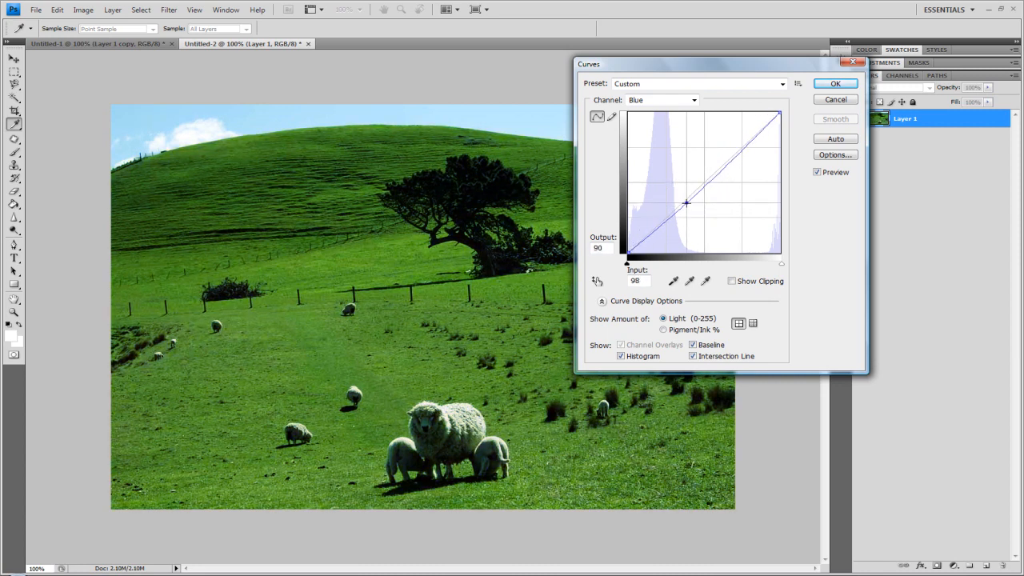
drag(686, 202, 686, 208)
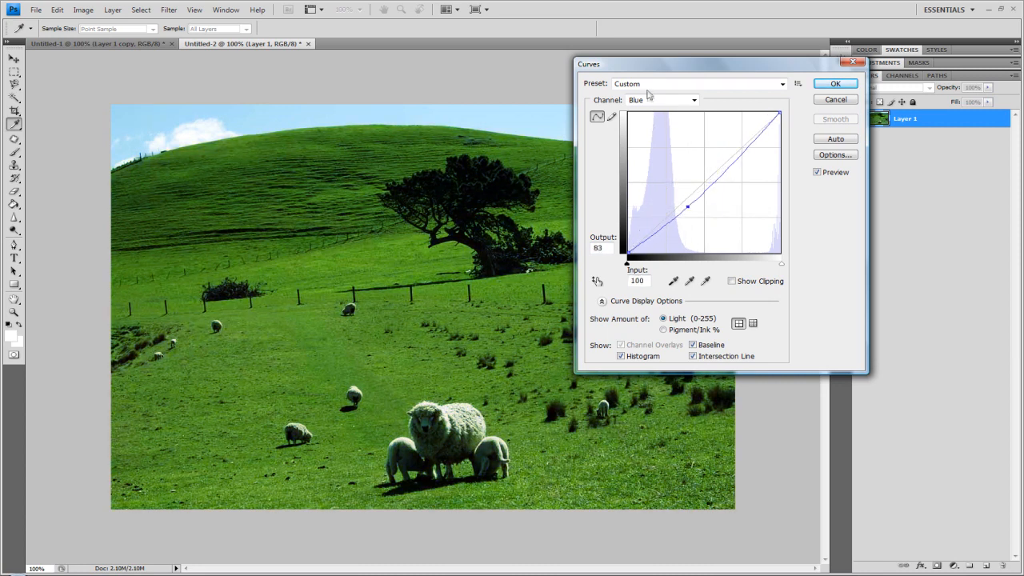
- Refine the blue midtone dip a little lower, then apply the Curves adjustment with OK
click(656, 99)
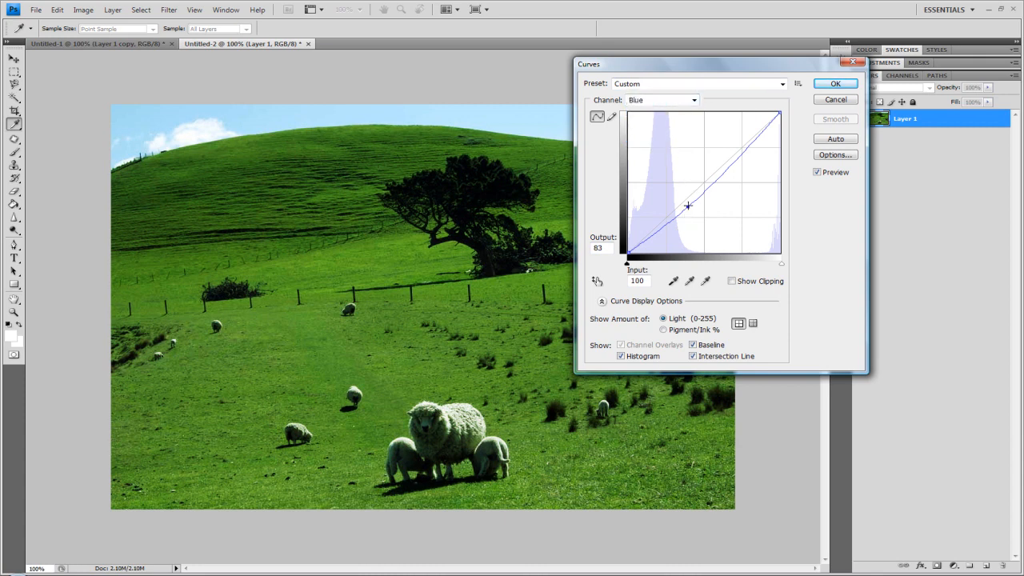
drag(687, 205, 717, 186)
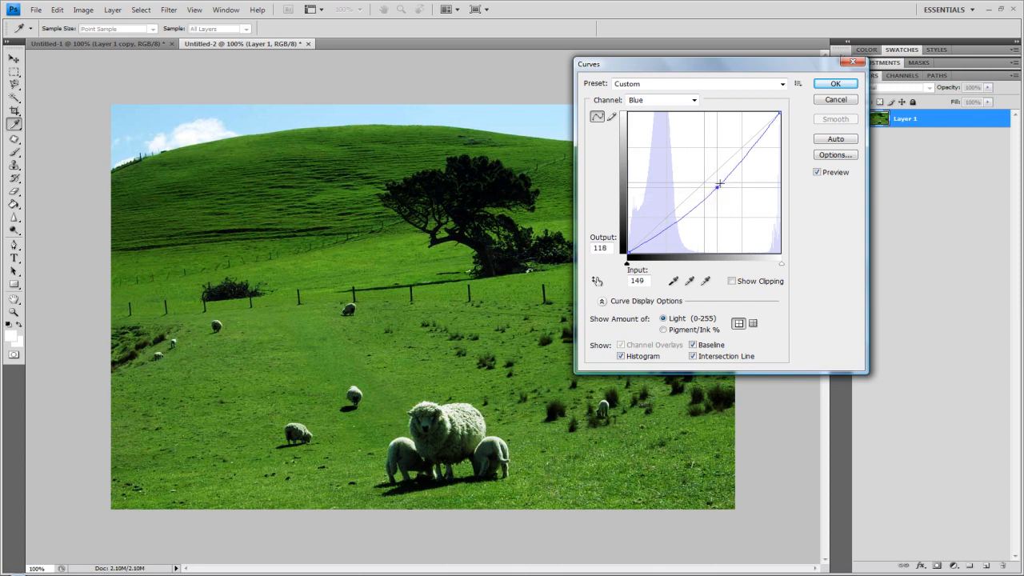
drag(716, 186, 692, 198)
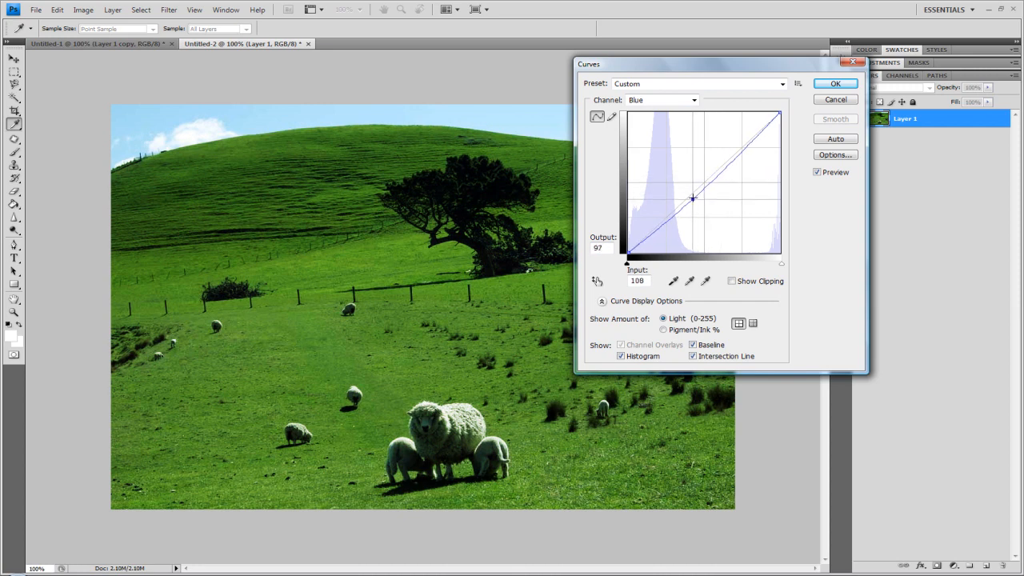
drag(695, 198, 686, 211)
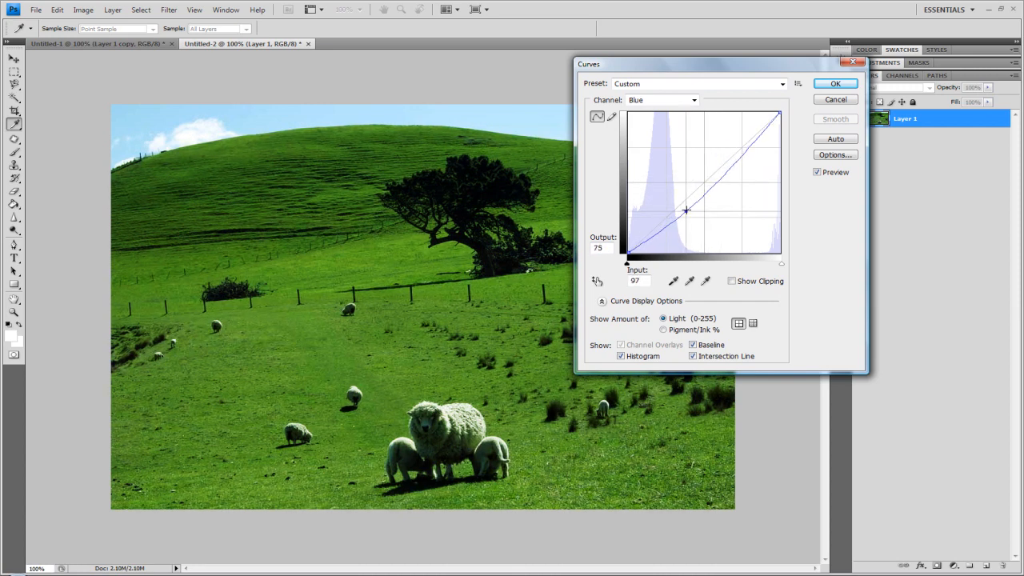
drag(686, 211, 683, 211)
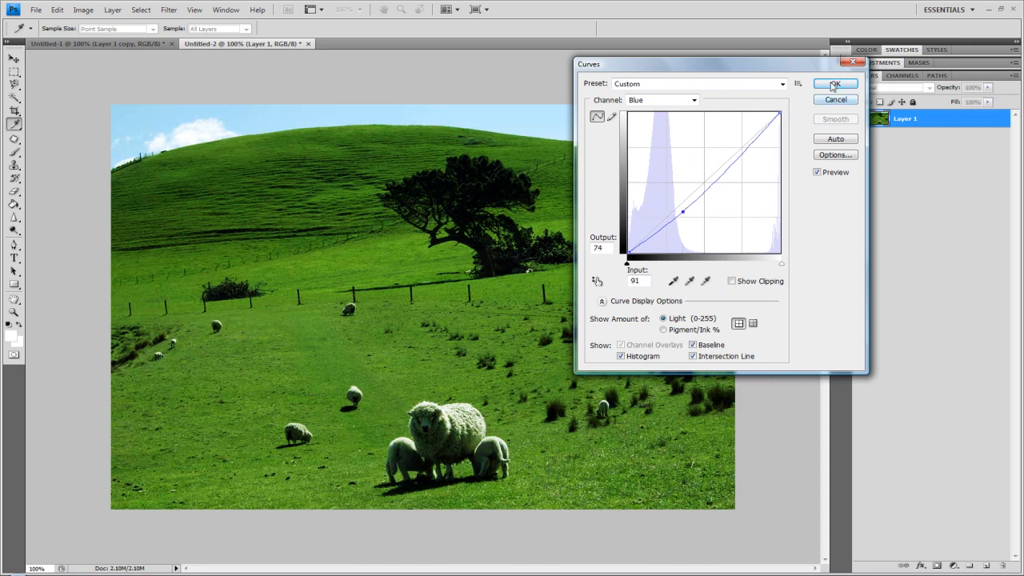
click(835, 86)
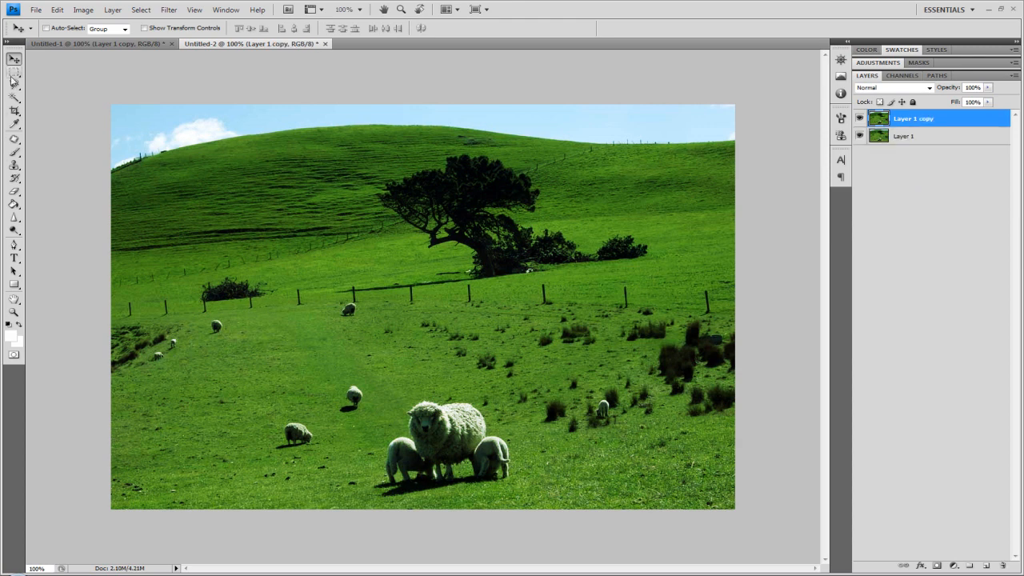
- Set Layer 1 copy to Color Dodge at low opacity and toggle its visibility to compare the glow
click(892, 87)
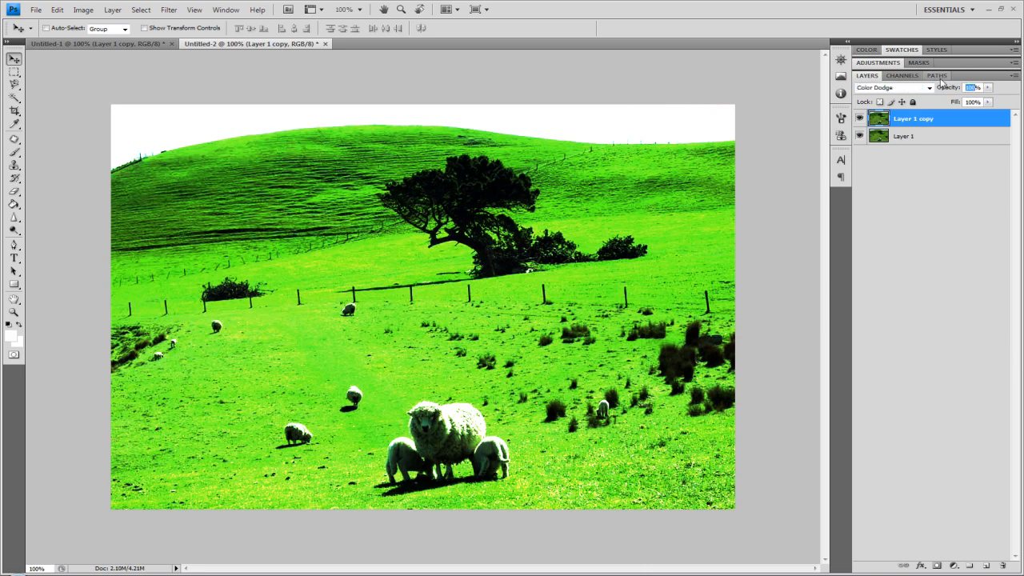
text(25)
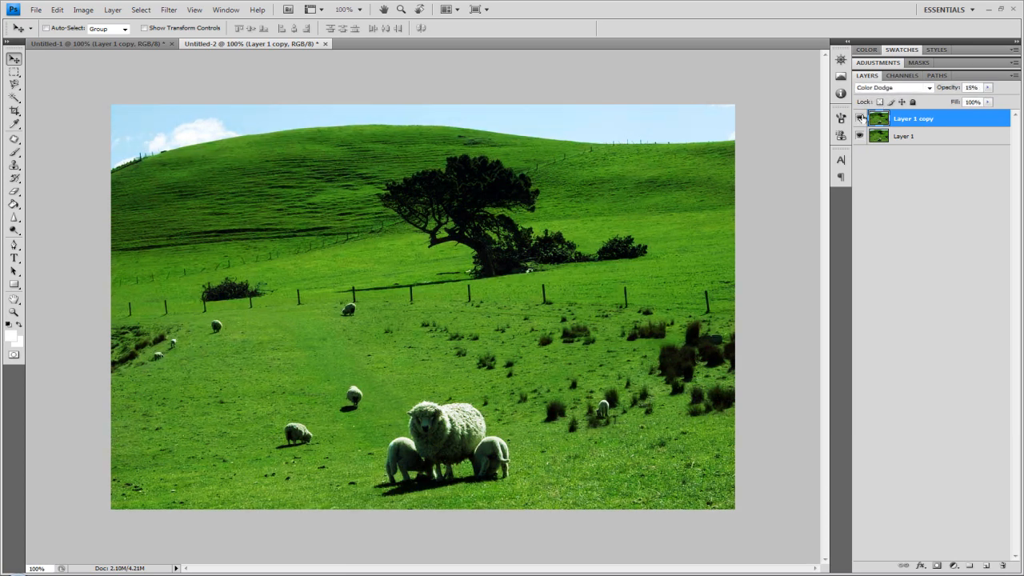
click(892, 86)
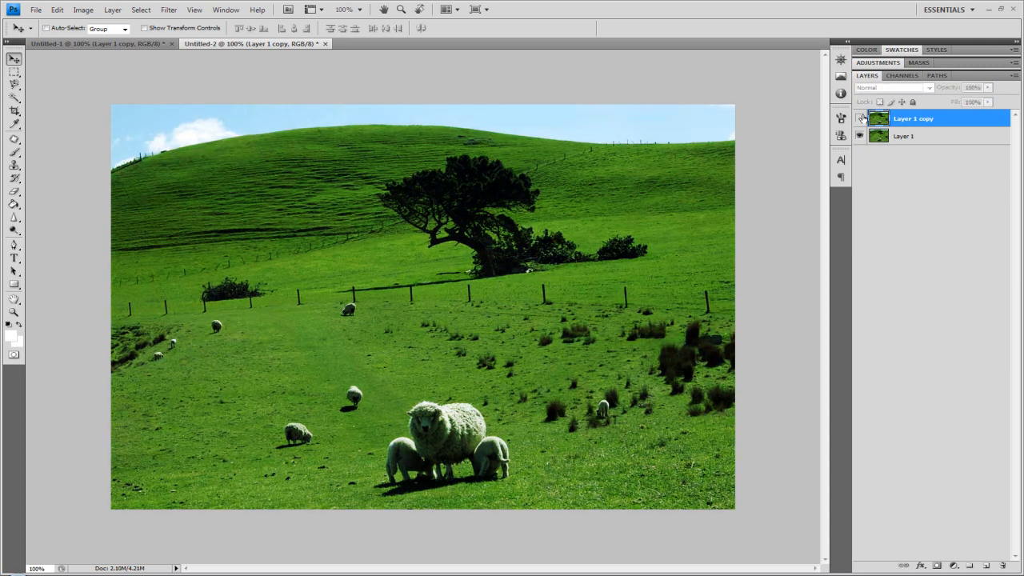
click(892, 87)
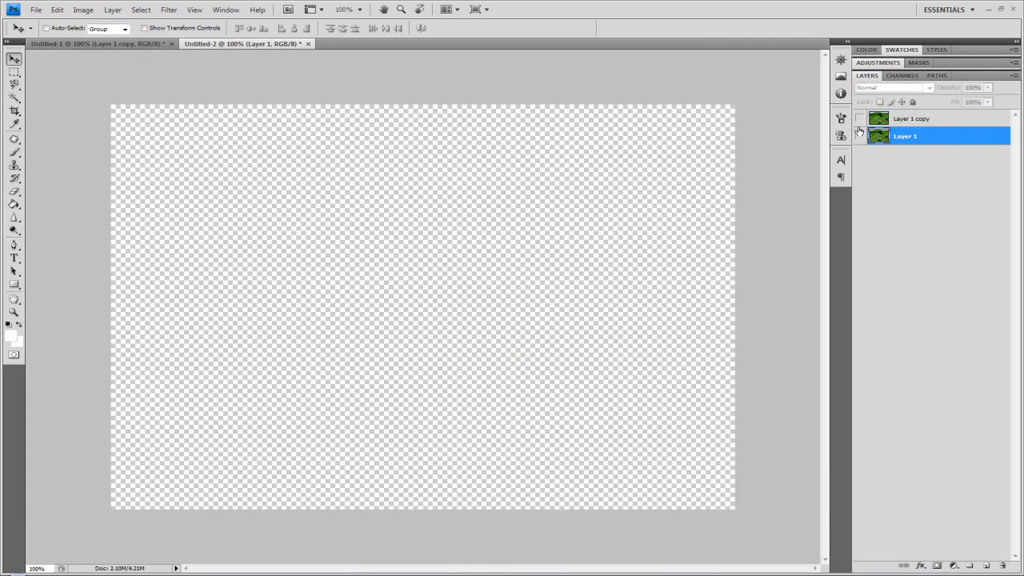
click(860, 118)
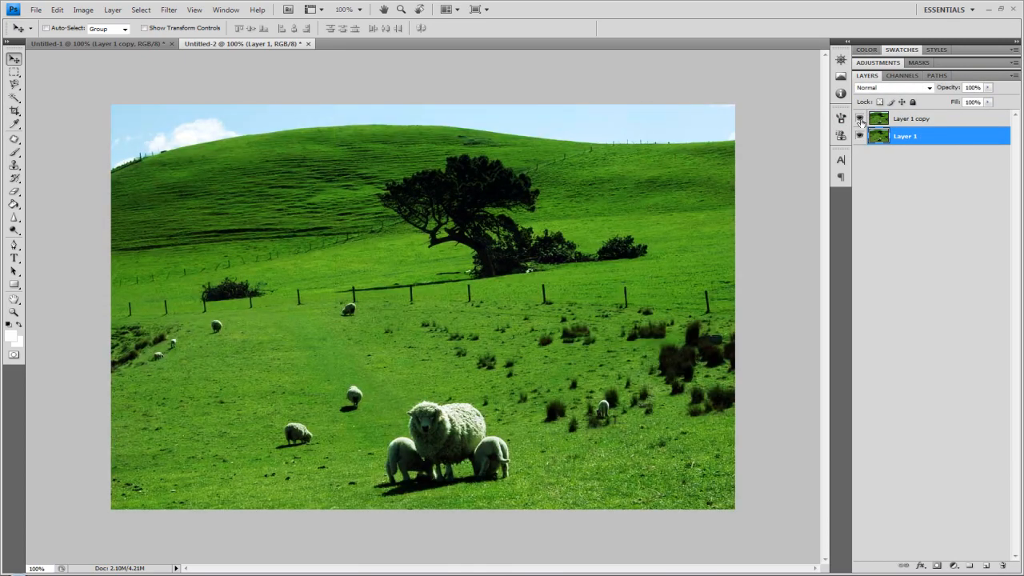
mouse_move(858, 136)
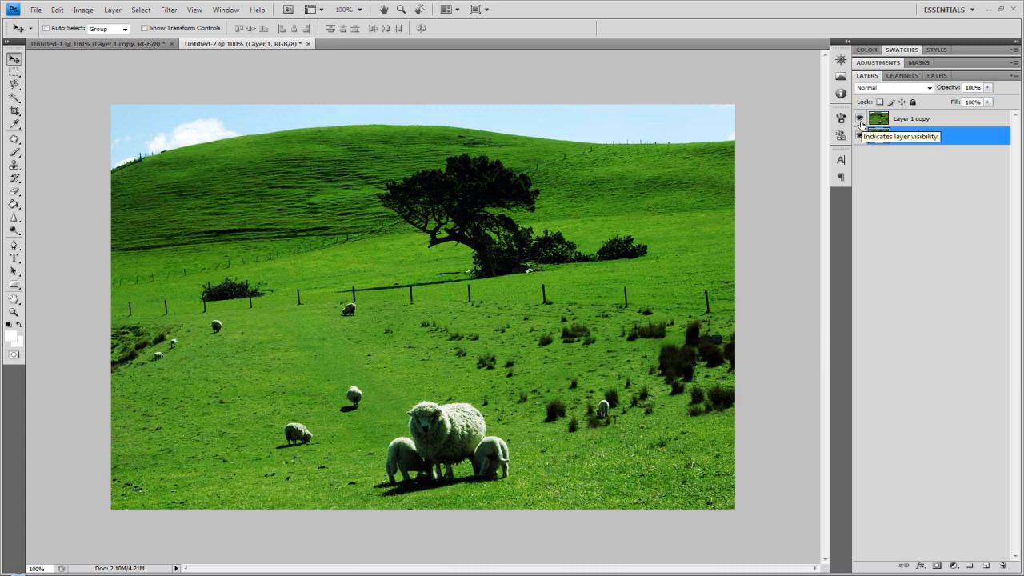
click(912, 135)
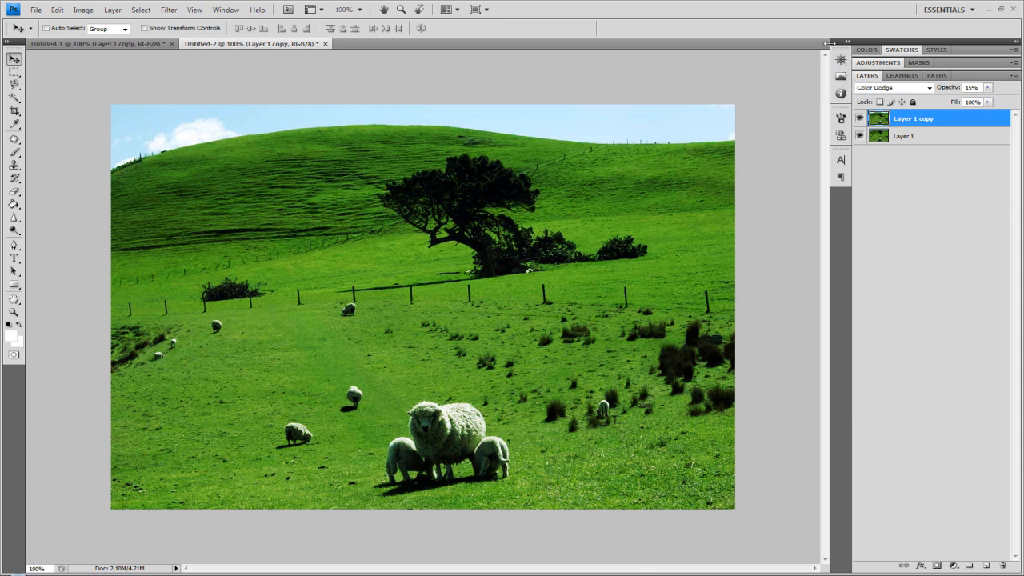
mouse_move(660, 112)
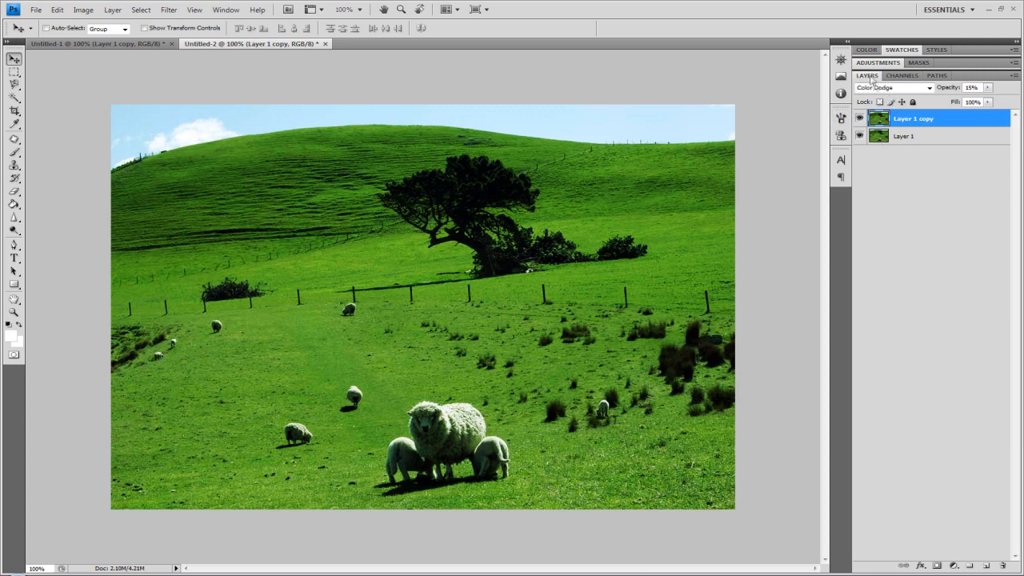
mouse_move(841, 76)
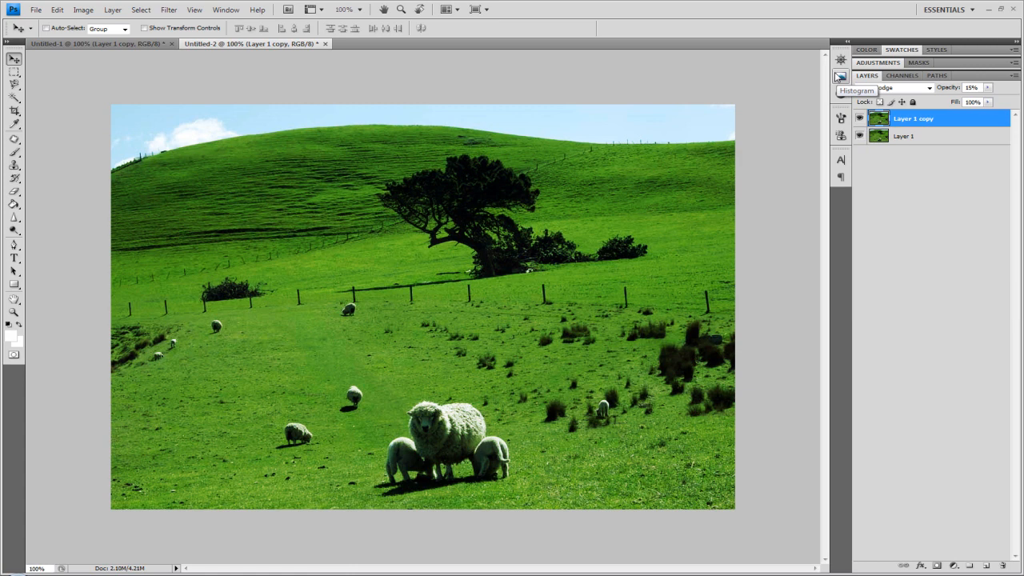
click(889, 86)
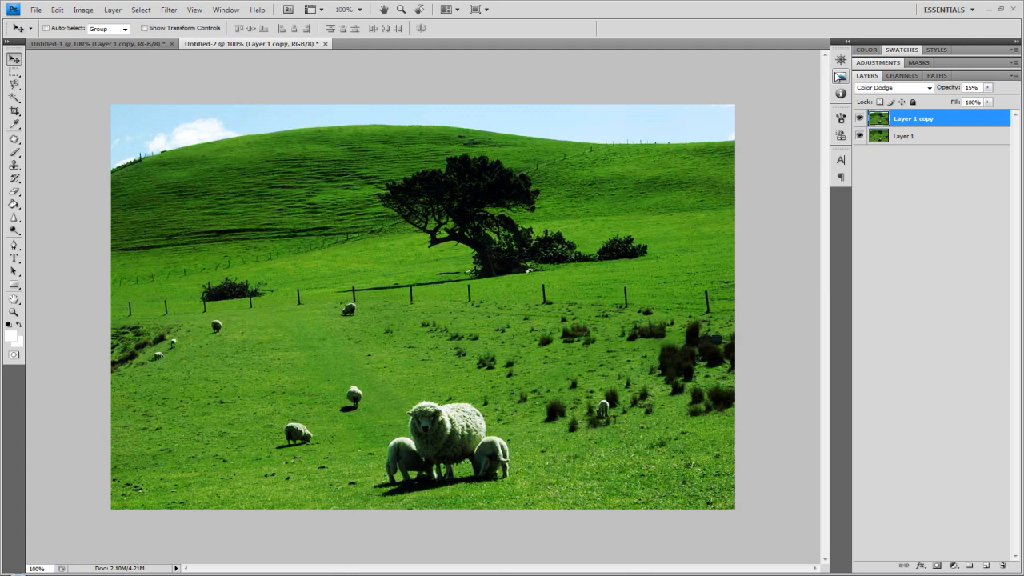
mouse_move(779, 80)
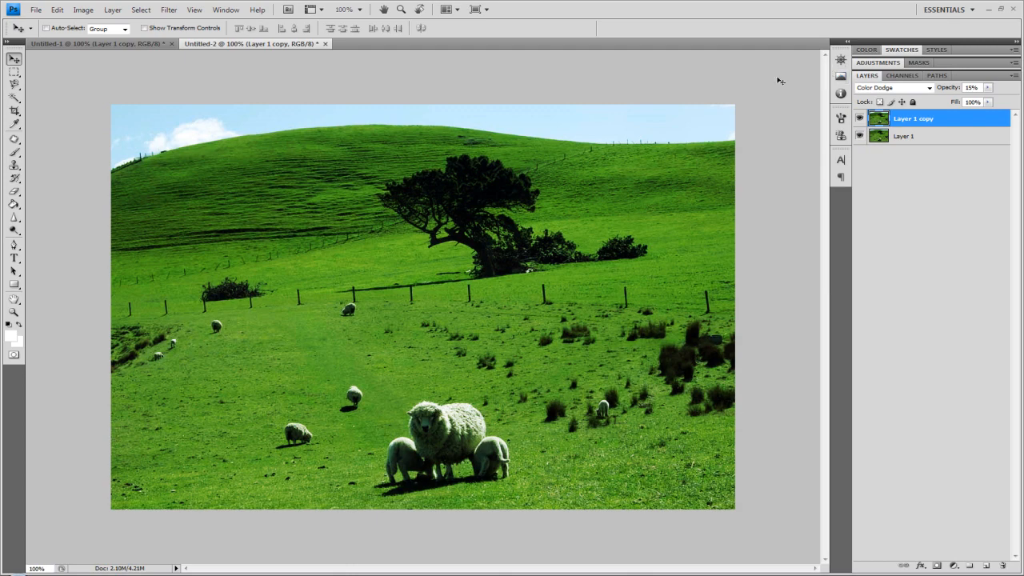